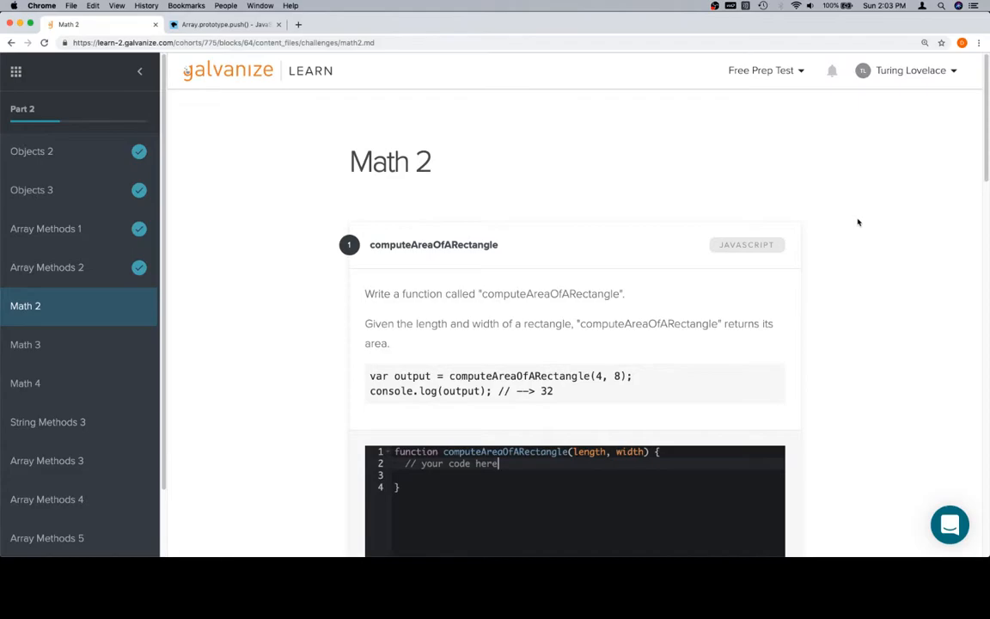
# Step: Write computeAreaOfARectangle as 'var area = length * width;' and return area
pyautogui.scroll(-3)
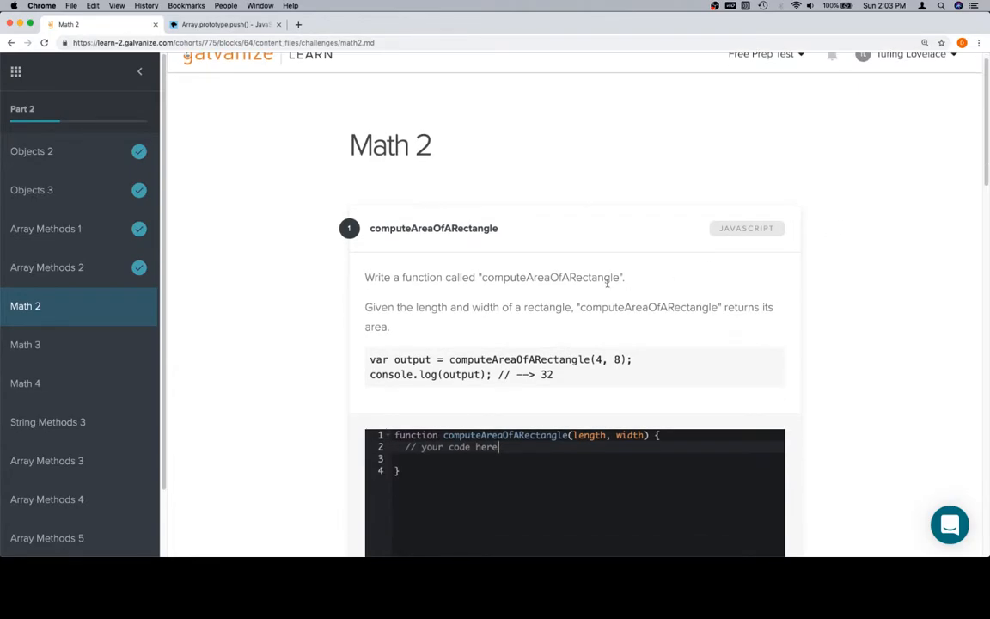
pyautogui.moveTo(606, 347)
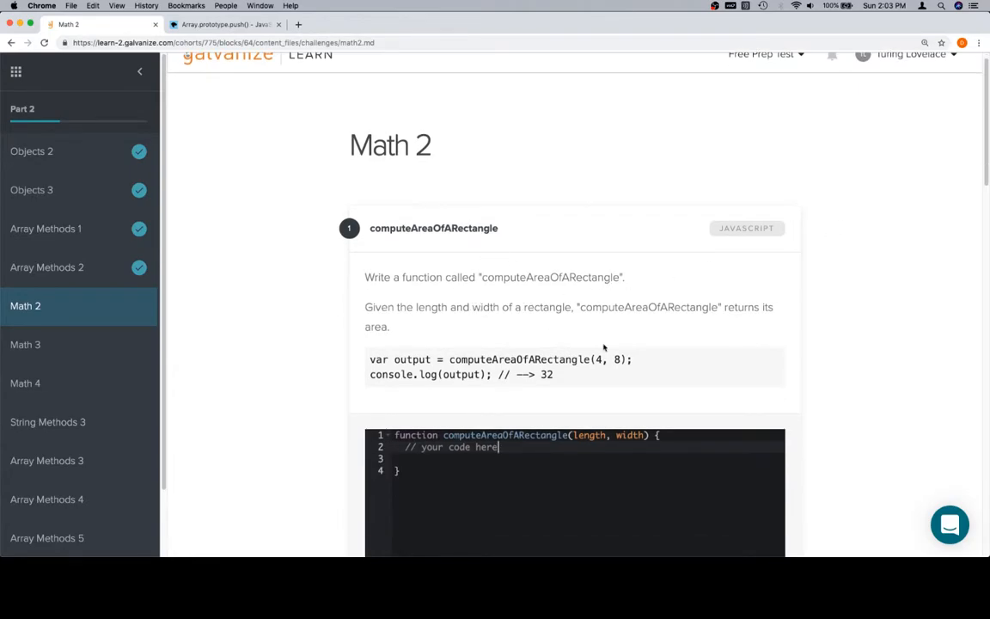
pyautogui.scroll(-3)
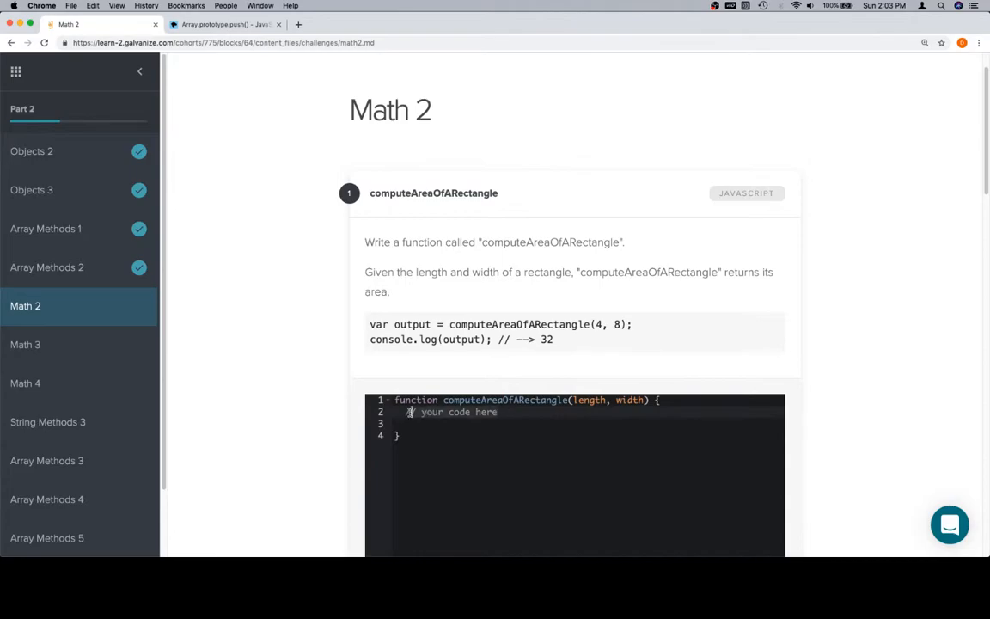
pyautogui.write('var area = leng')
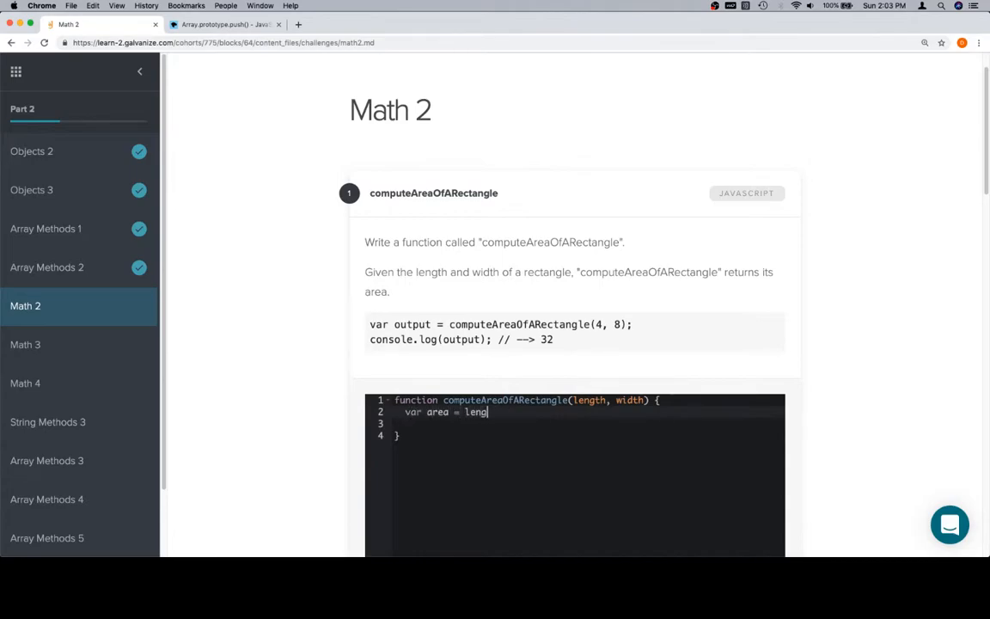
pyautogui.write('th * width;')
pyautogui.click(588, 423)
pyautogui.write('return area;')
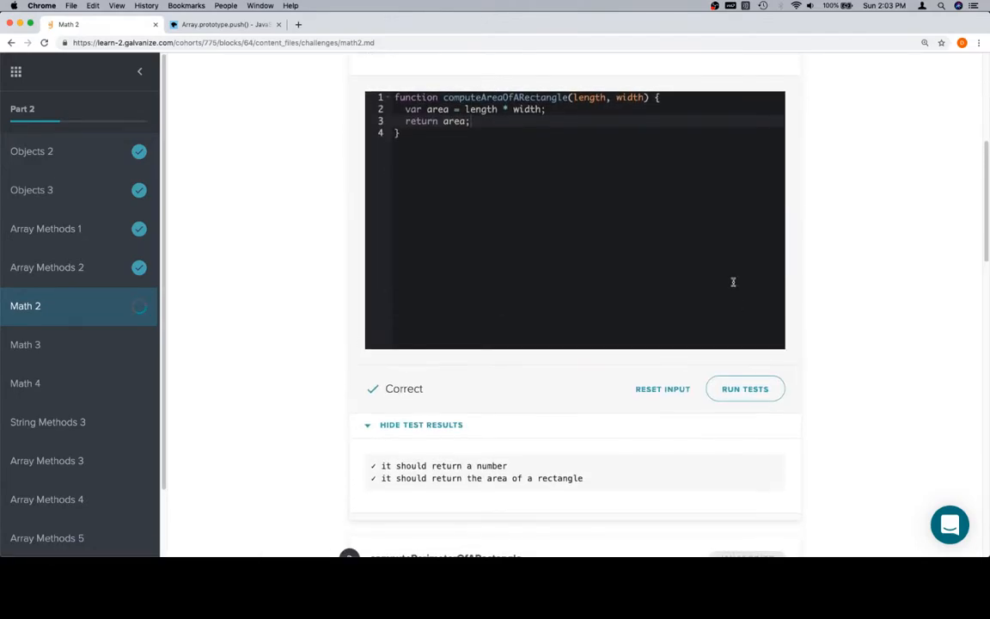
# Step: Write 'var perimeter = length + length + width + width;' with a return statement in challenge 2
pyautogui.scroll(-3)
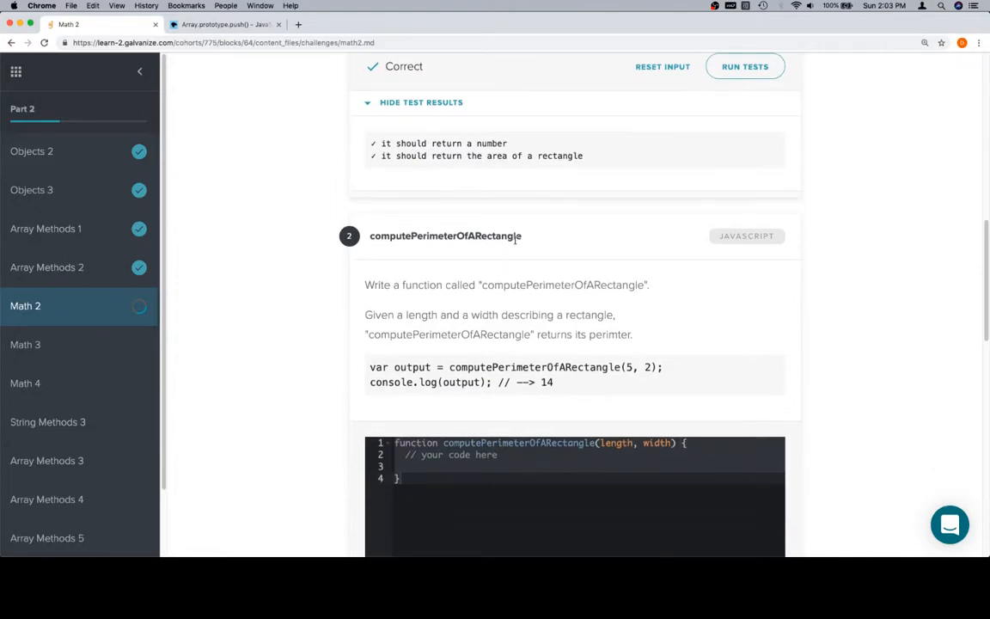
pyautogui.scroll(-3)
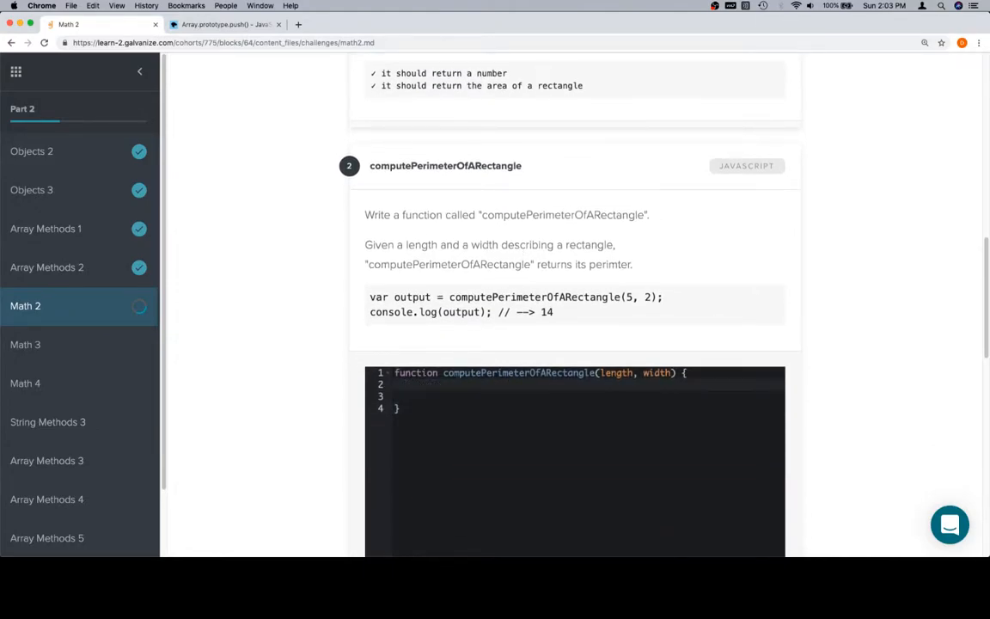
pyautogui.write('var perimeter')
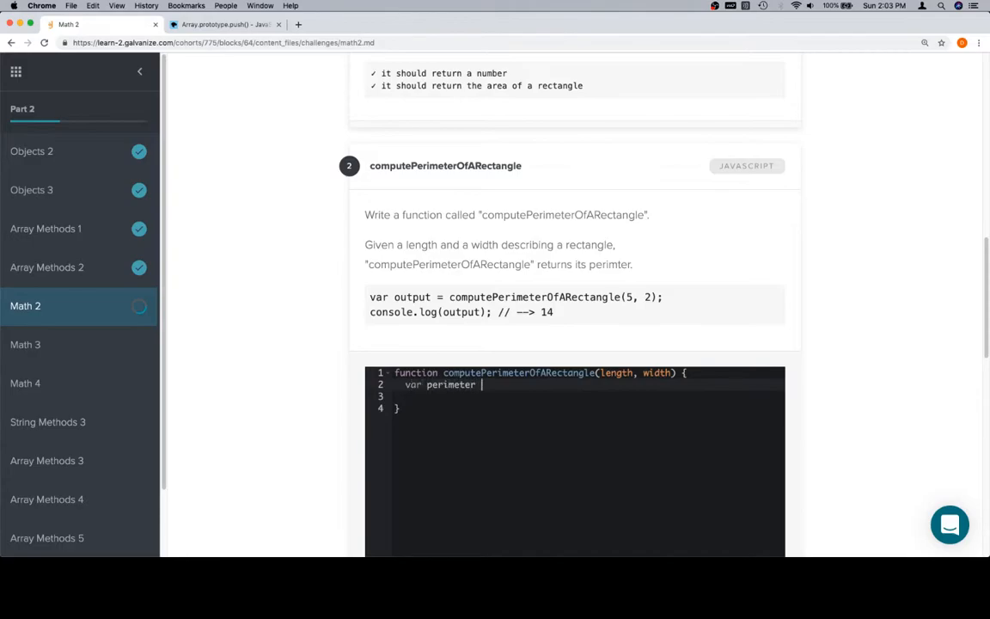
pyautogui.write('= le')
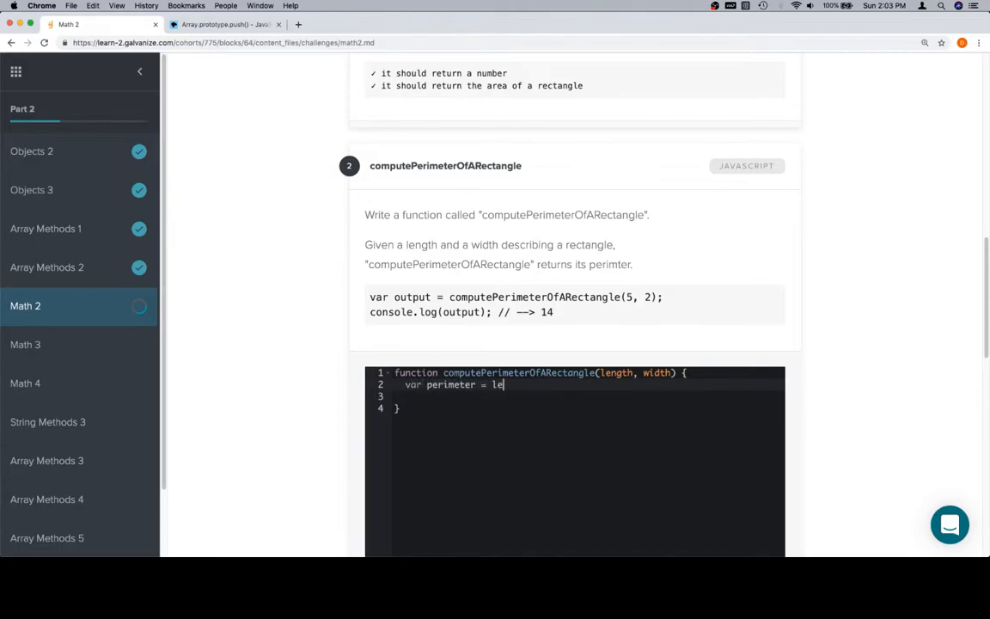
pyautogui.write('ngth + length + width +')
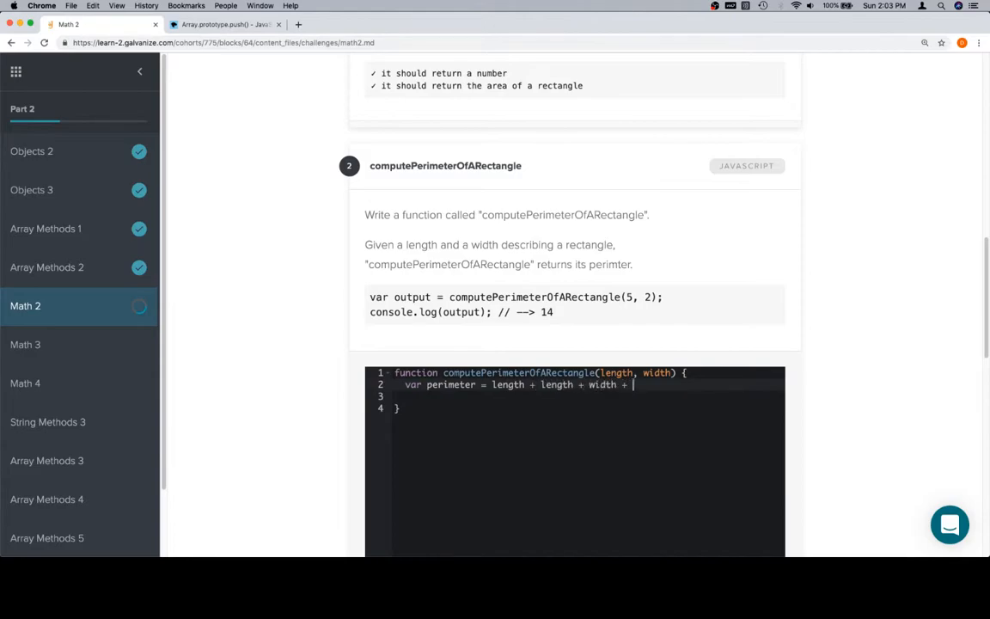
pyautogui.write('width;')
pyautogui.click(588, 395)
pyautogui.write('return p')
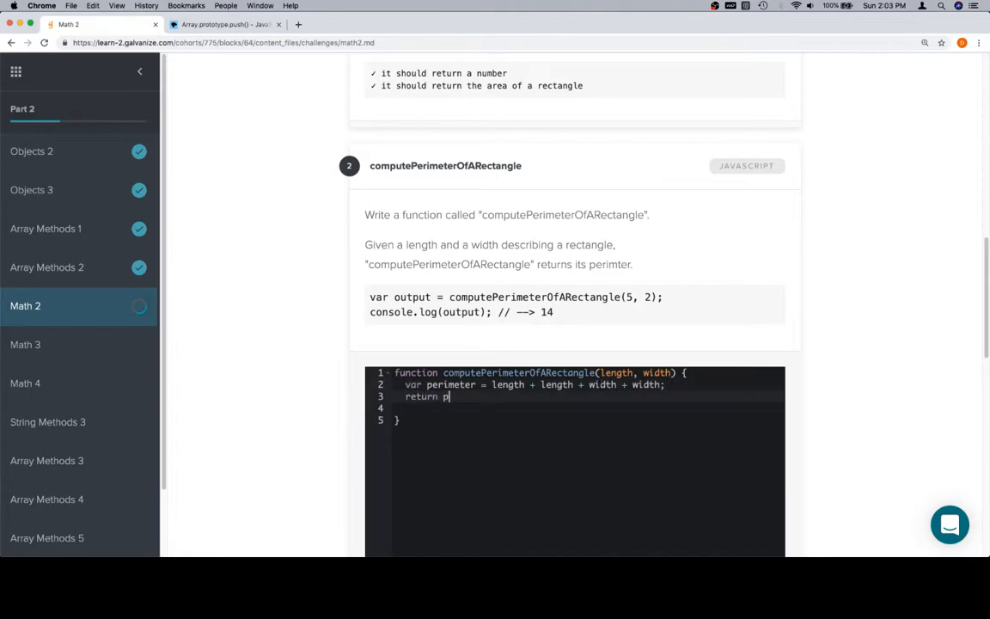
pyautogui.write('erimter;')
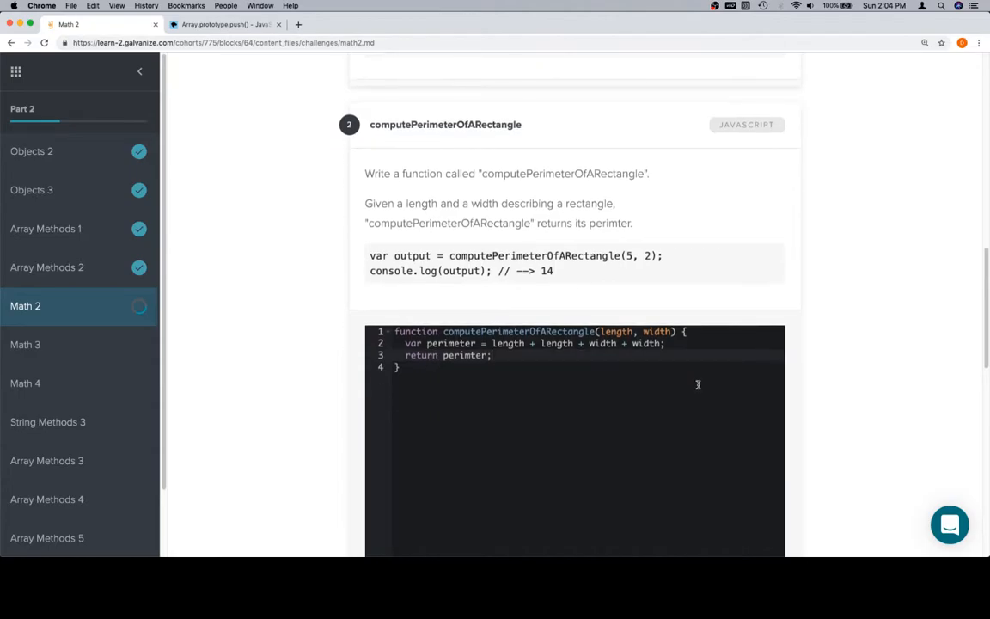
pyautogui.scroll(-3)
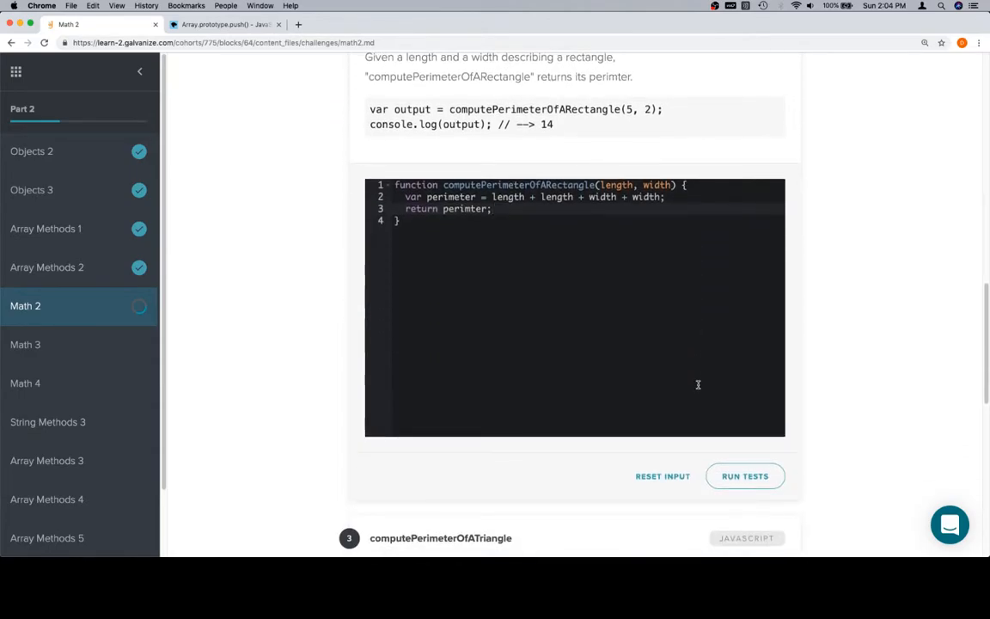
# Step: Run the tests, correct the misspelled return variable to 'perimeter', and rerun so both pass
pyautogui.click(746, 475)
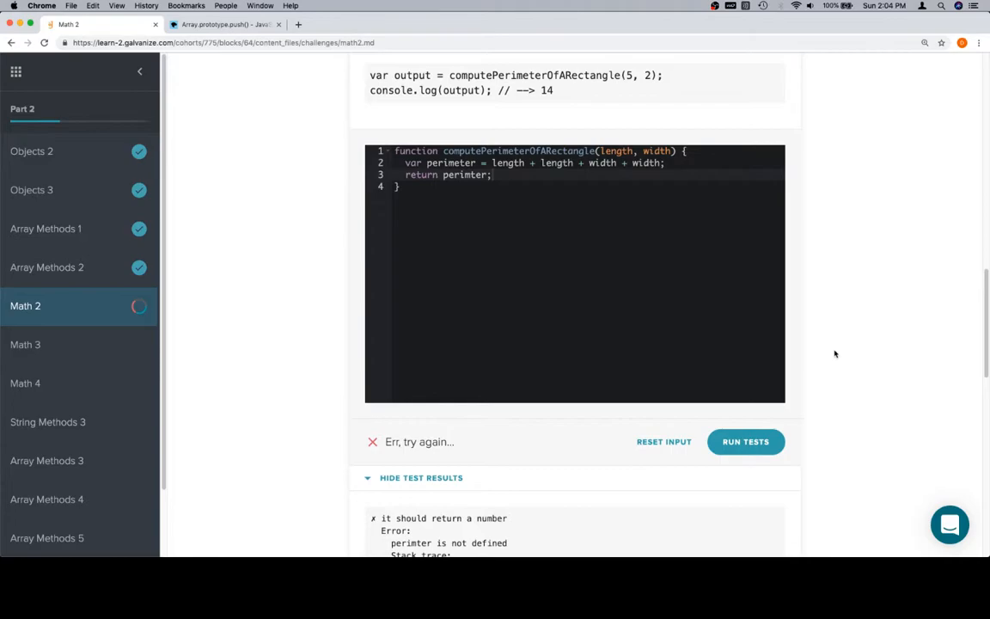
pyautogui.scroll(-3)
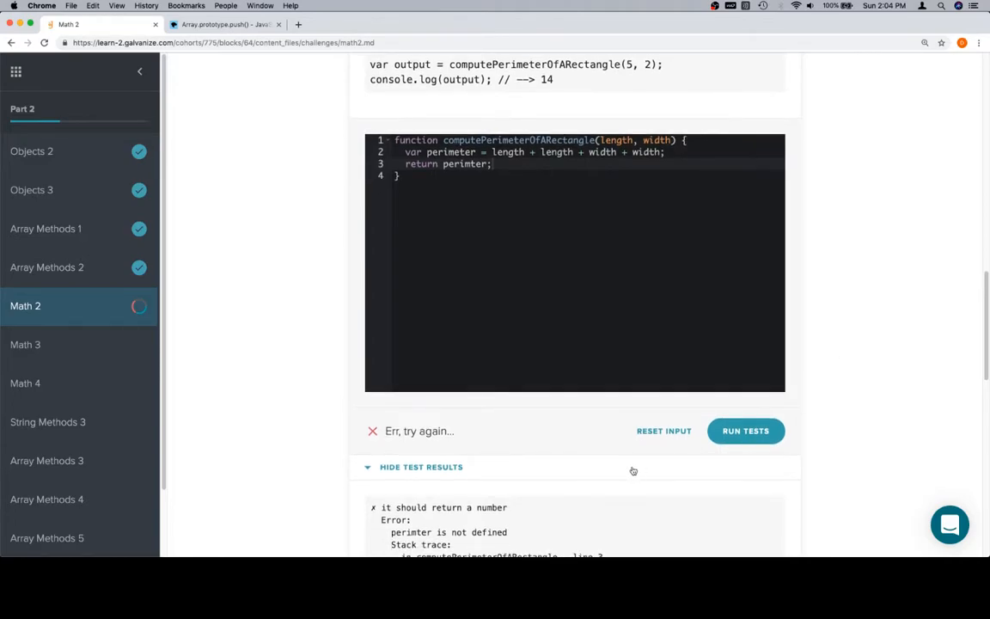
pyautogui.scroll(-3)
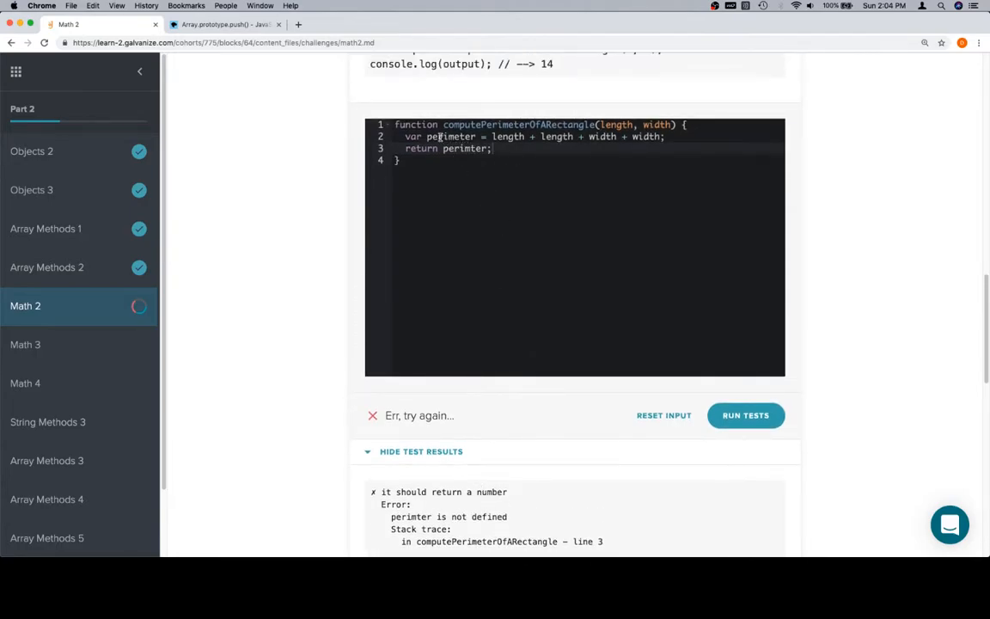
pyautogui.write('perimeter')
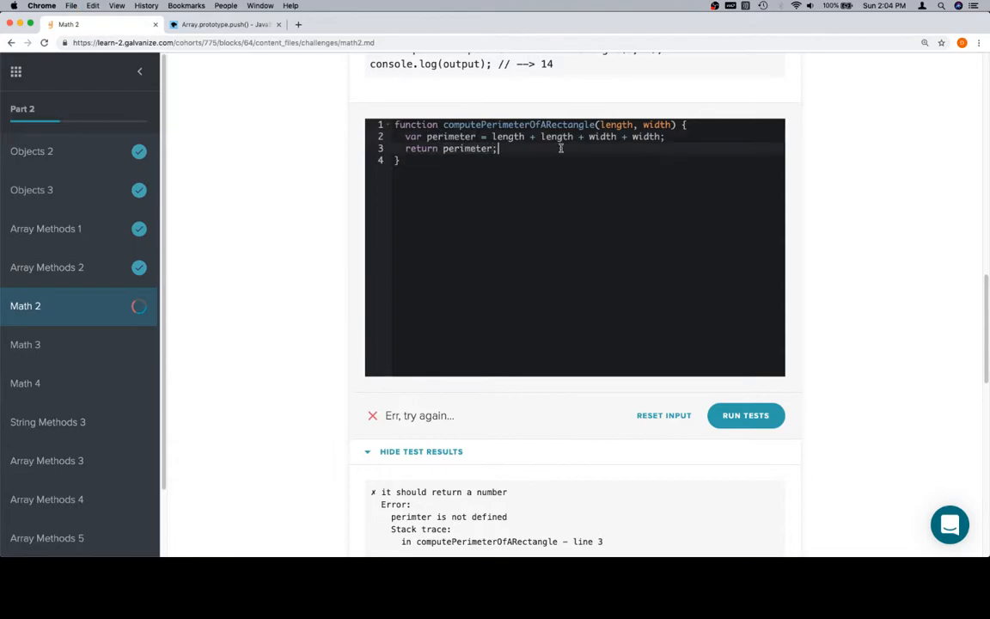
pyautogui.click(746, 415)
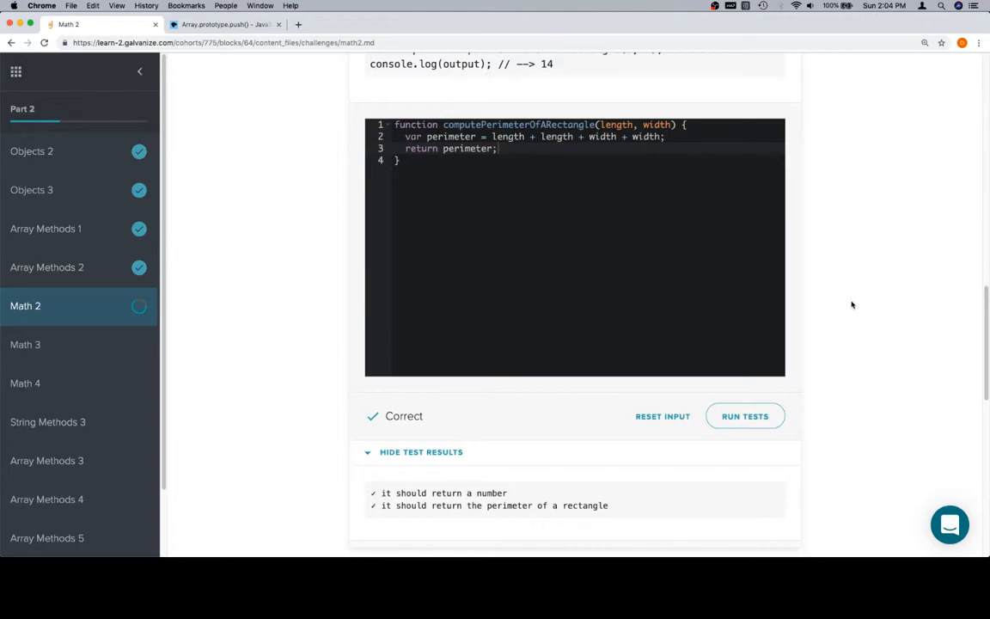
# Step: Write 'return side1 + side2 + side3;' in challenge 3 and run its tests to Correct
pyautogui.scroll(-3)
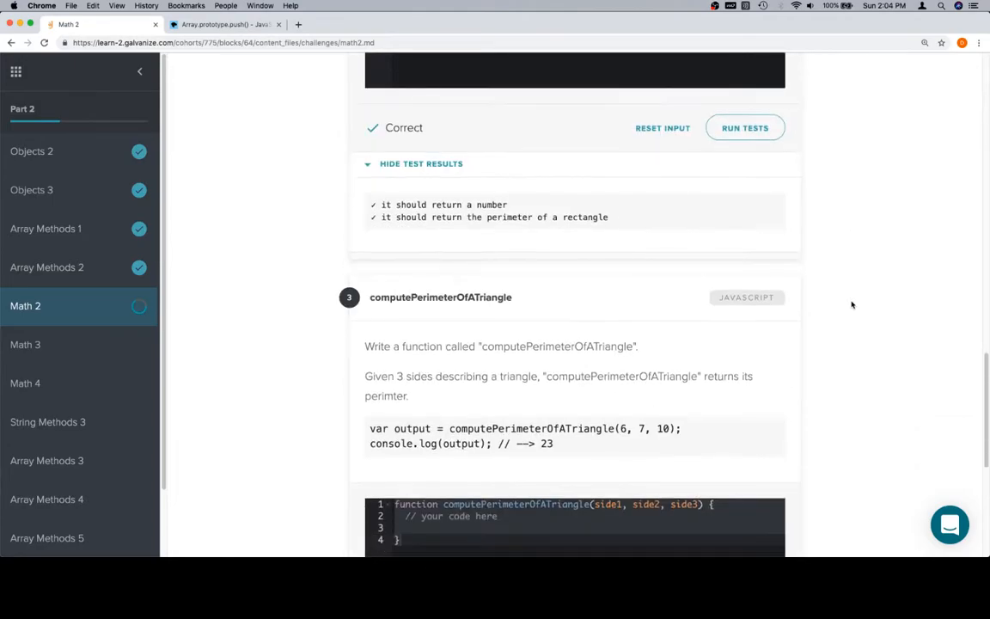
pyautogui.scroll(-3)
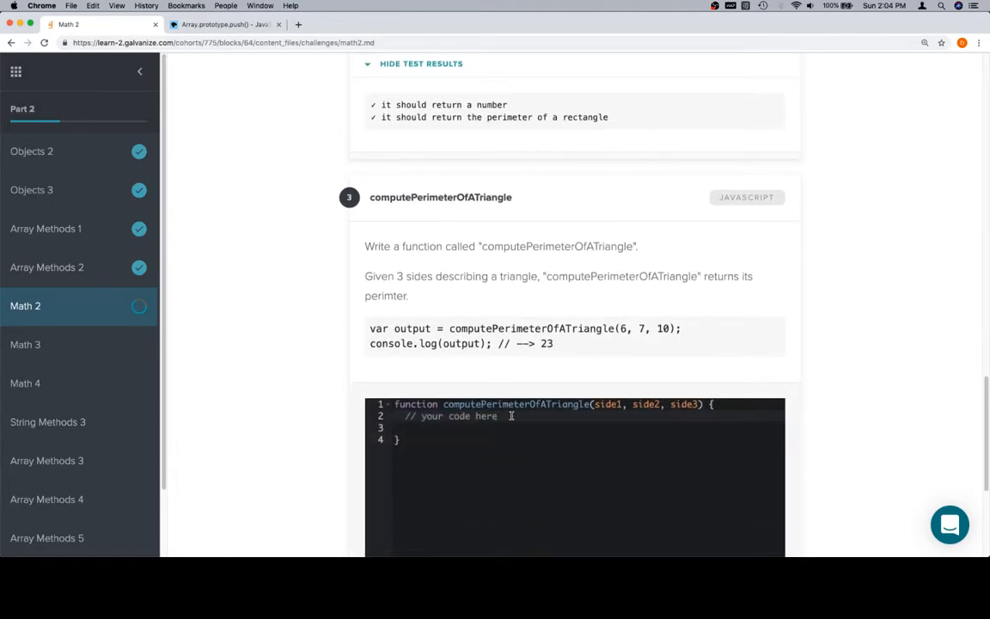
pyautogui.write('return')
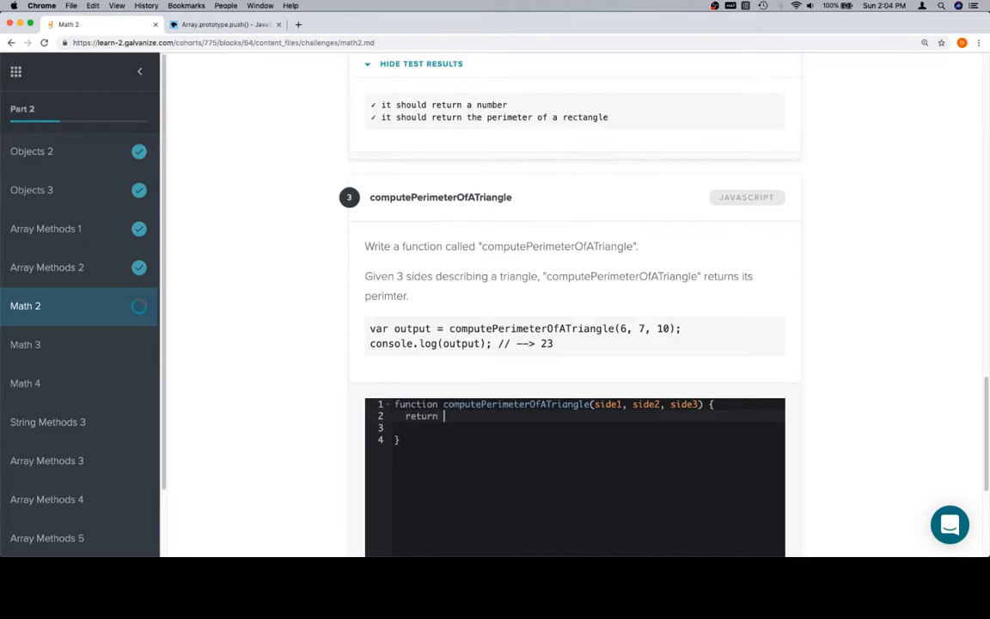
pyautogui.write('side1')
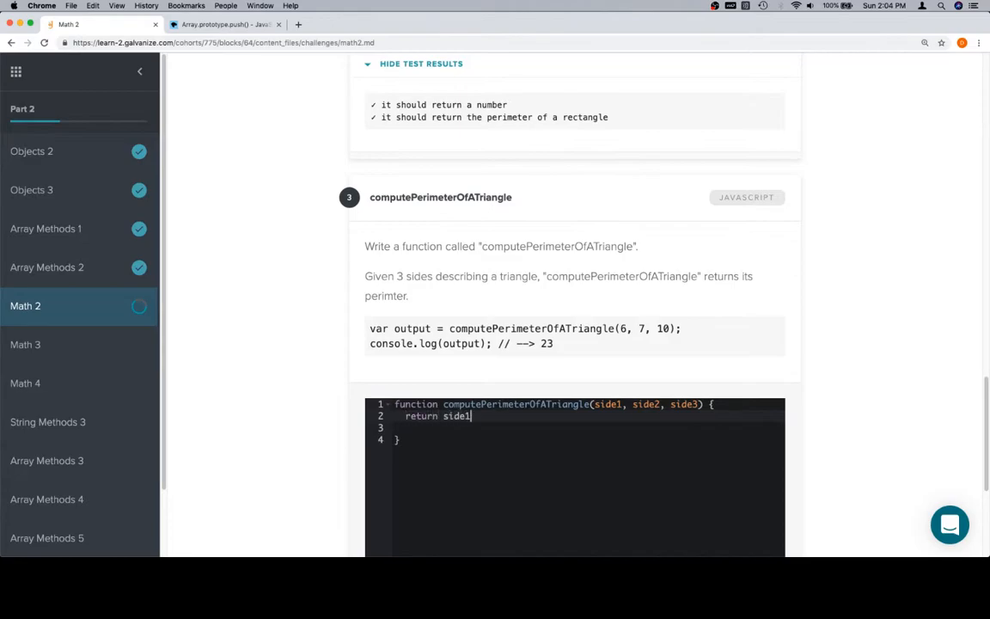
pyautogui.write('+ side2 + side3;')
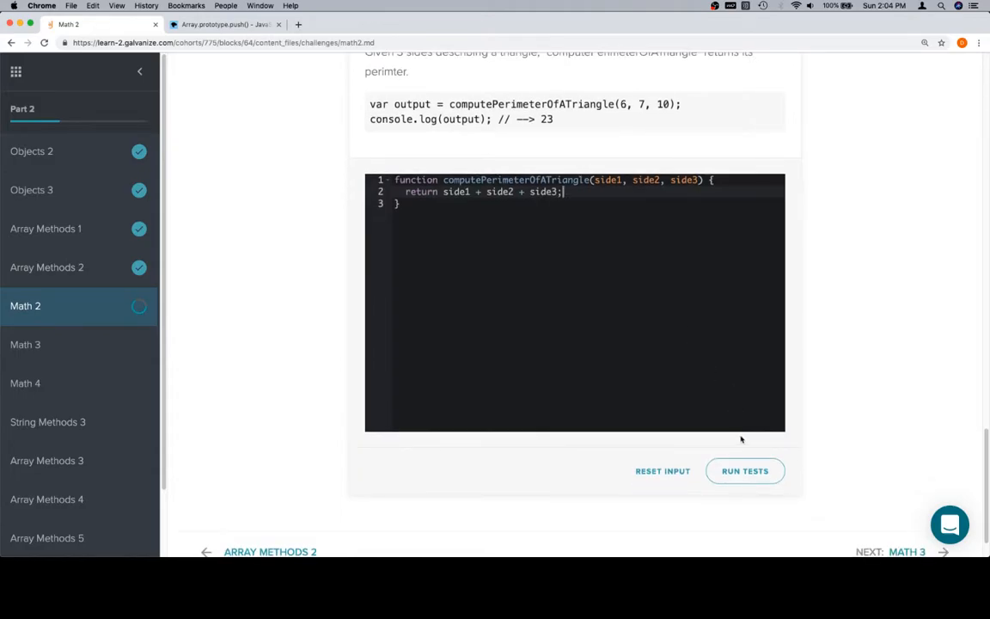
pyautogui.click(747, 471)
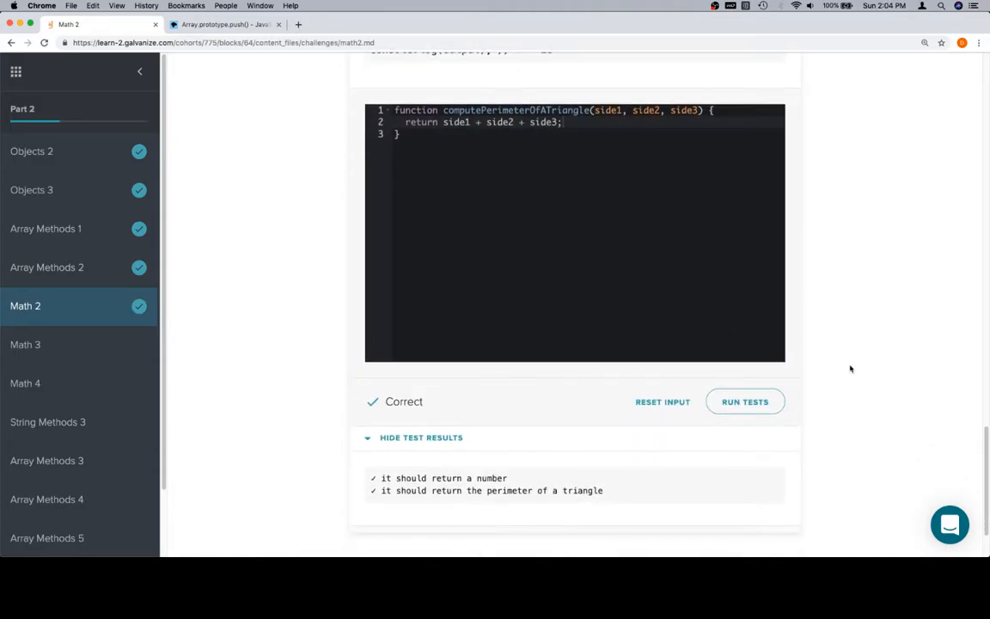